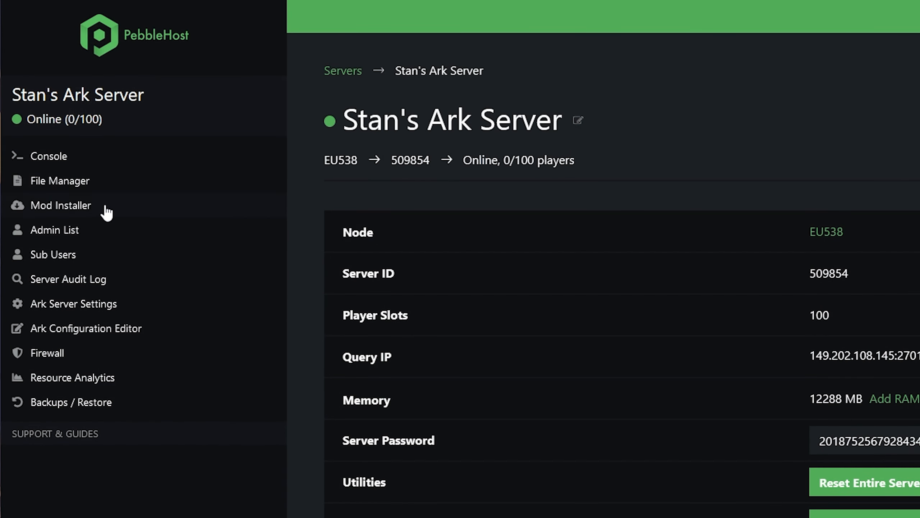
Open the Mod Installer page for Stan's Ark Server from the sidebar
click(61, 205)
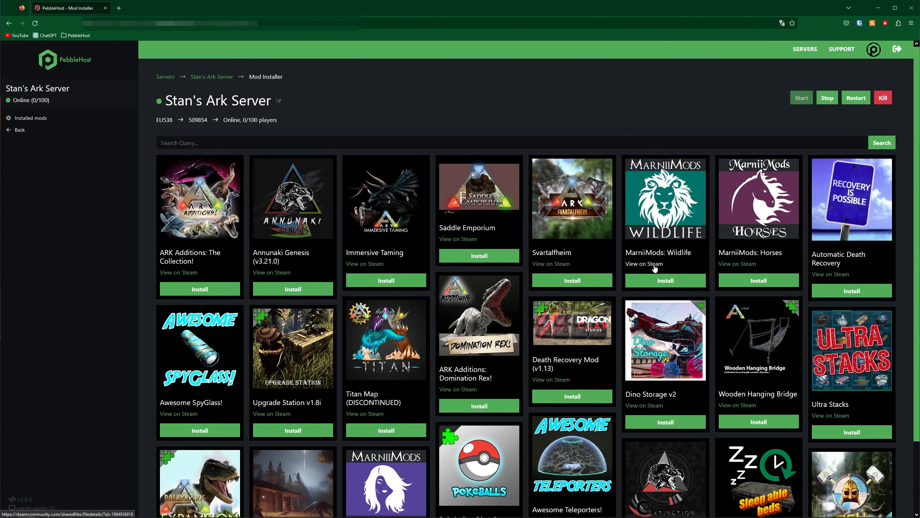
mouse_move(682, 269)
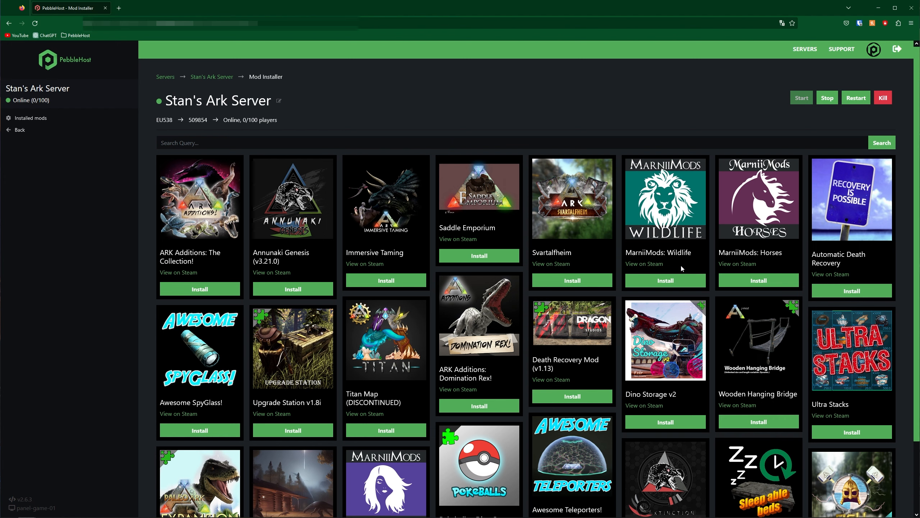
mouse_move(712, 275)
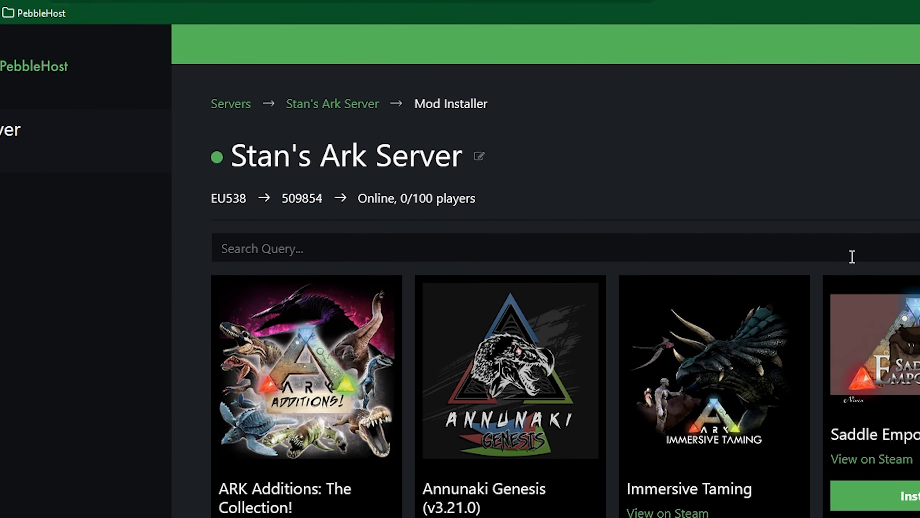
Search the mod catalogue for 'Ar seed' to list seed-related mods
text(Ar seed)
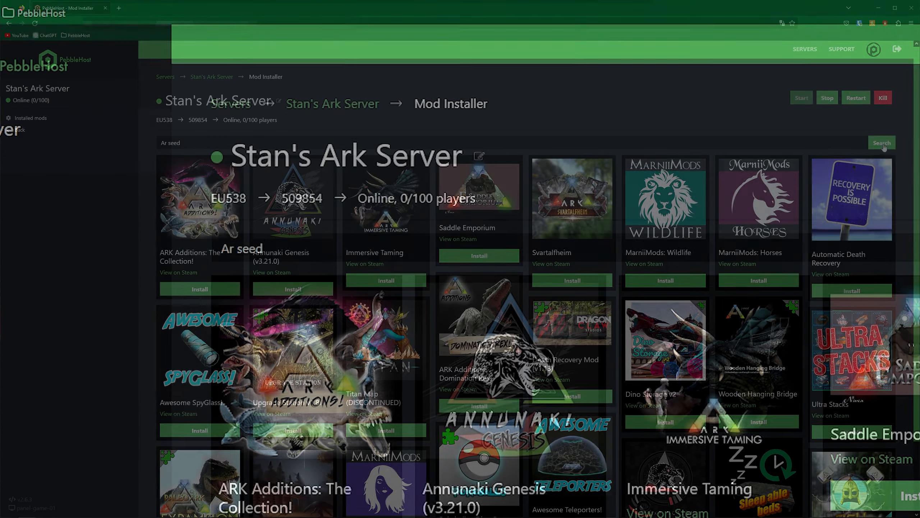
click(882, 142)
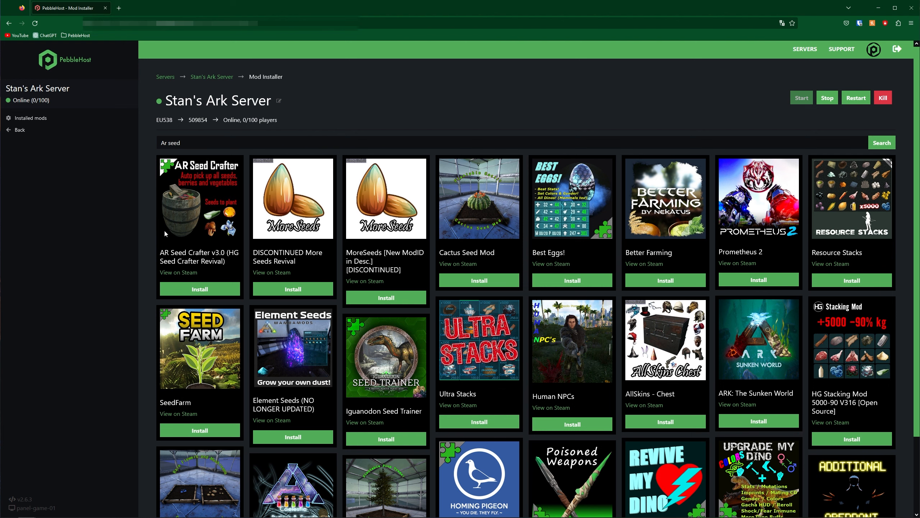
mouse_move(187, 251)
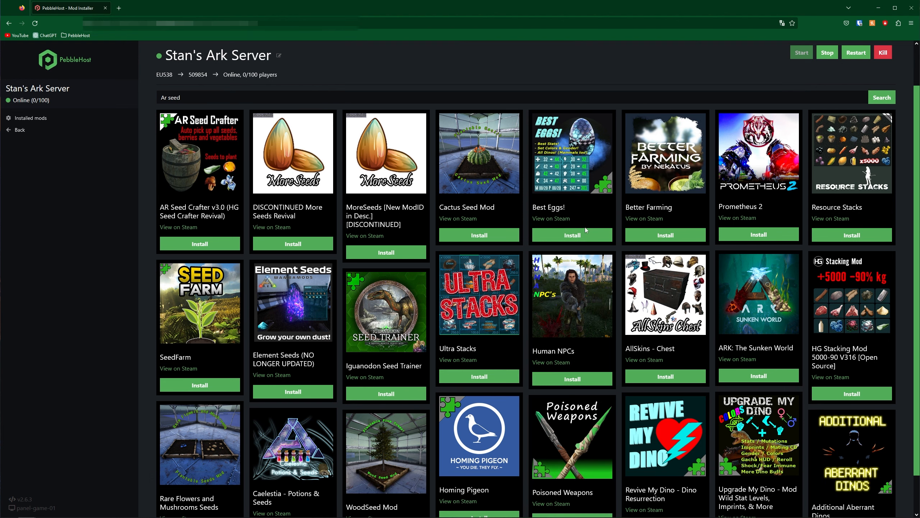
Search for 'better storage', then install Better Storage and confirm the install
text(better storage)
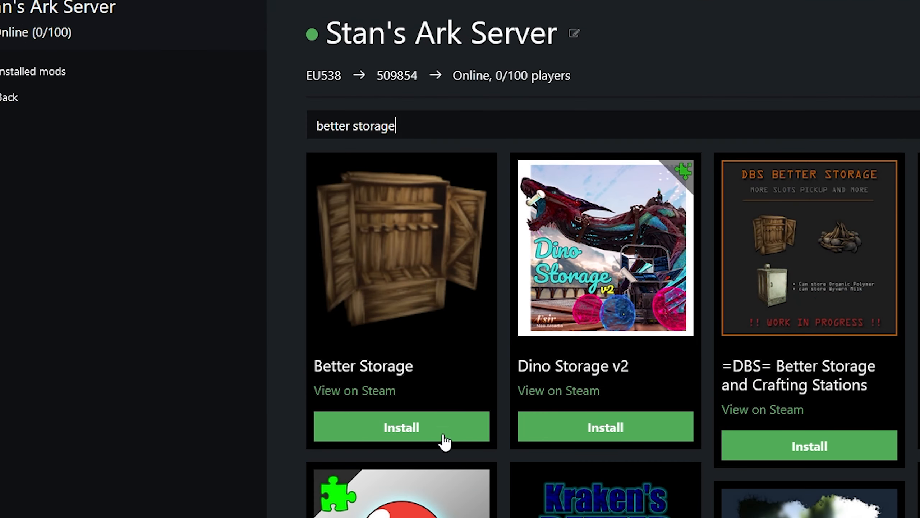
click(401, 426)
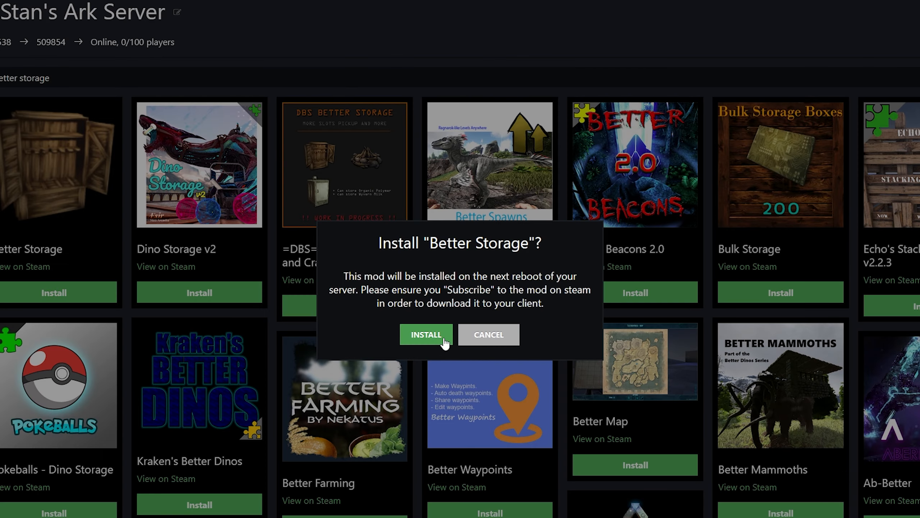
click(425, 335)
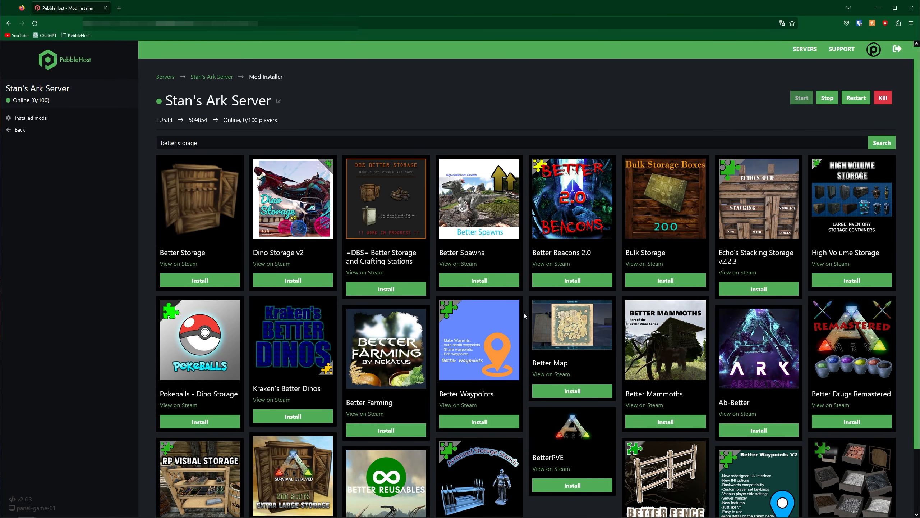
mouse_move(675, 271)
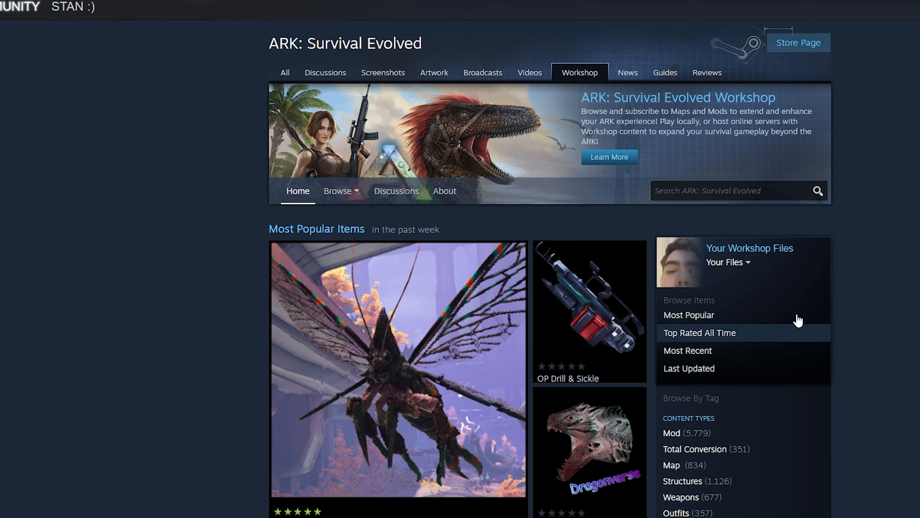
mouse_move(688, 160)
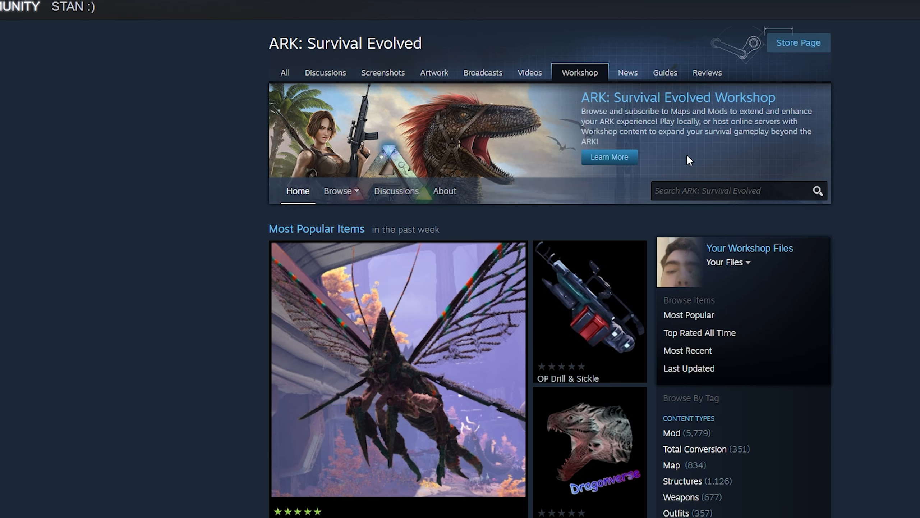
Find Better Storage in the ARK Workshop by searching 'better storage' and subscribe to it
text(better storage)
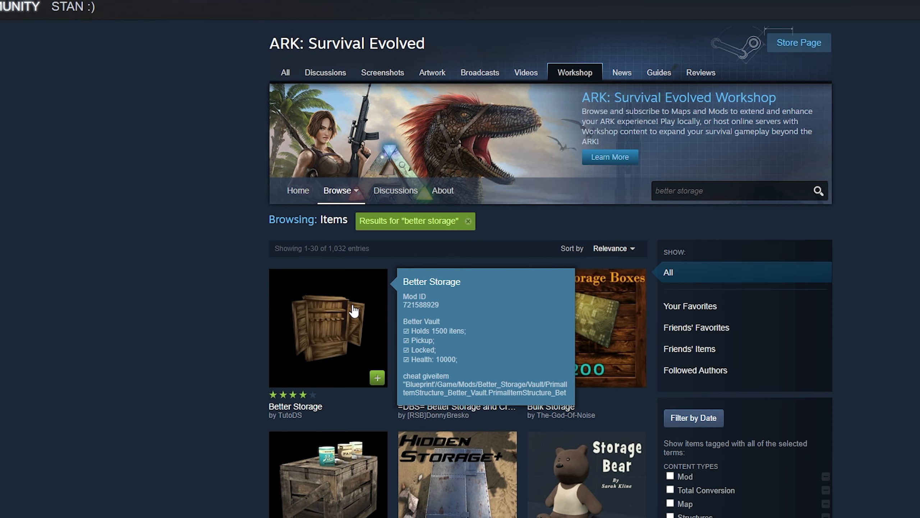
click(327, 327)
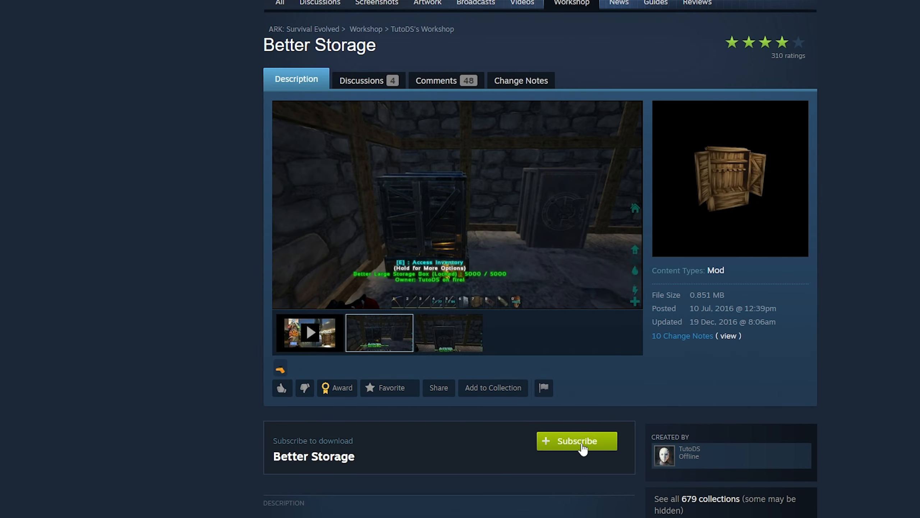
click(576, 440)
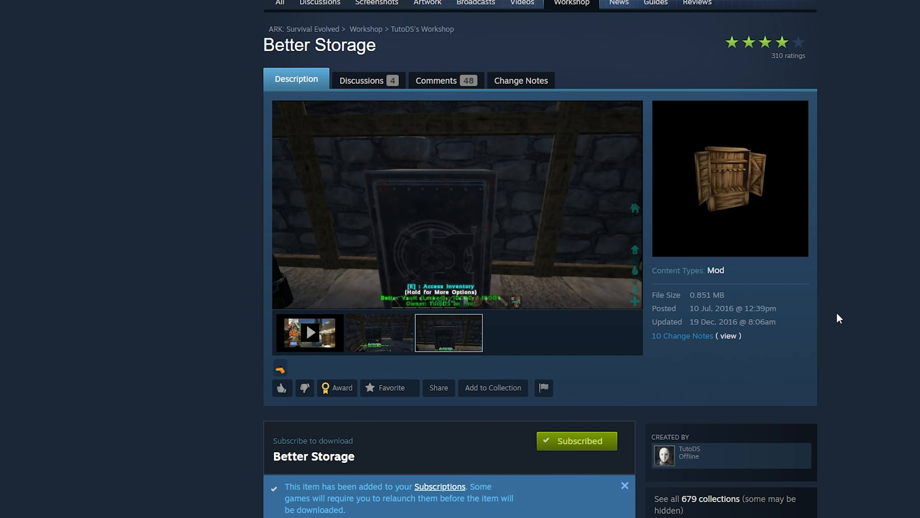
click(379, 333)
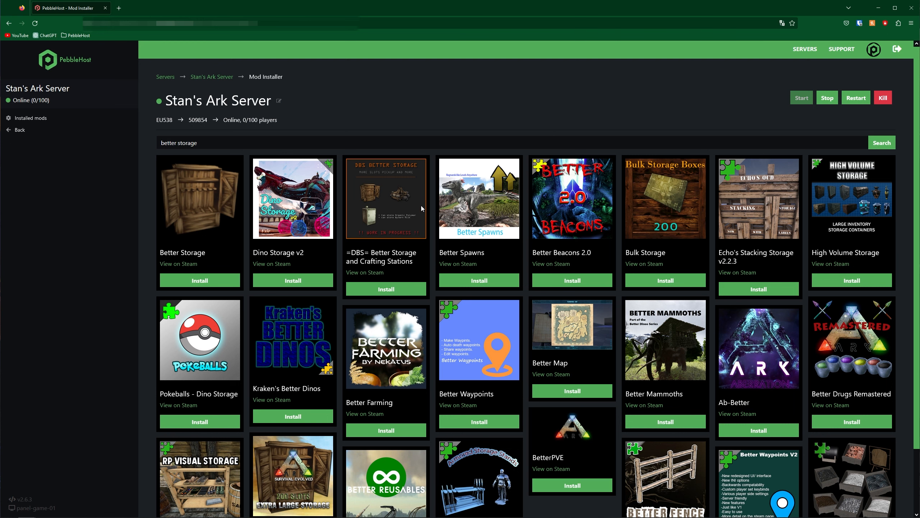
mouse_move(816, 118)
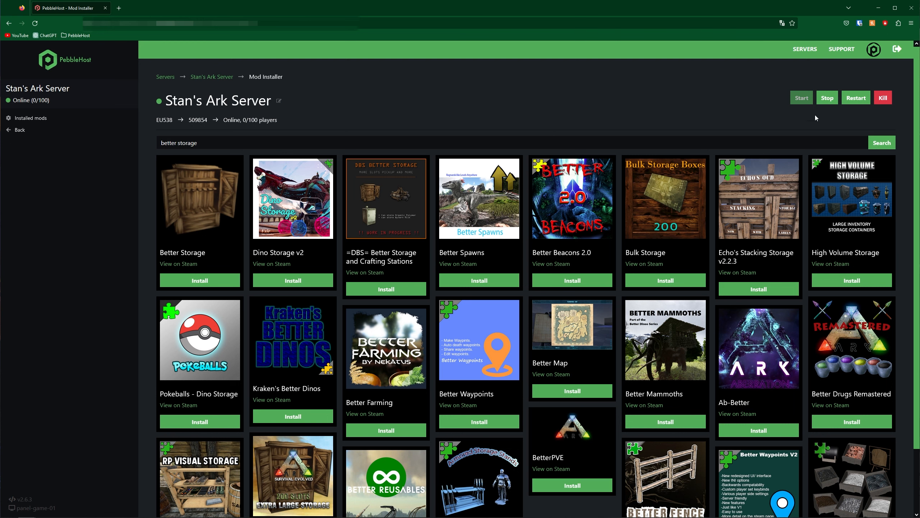
mouse_move(818, 118)
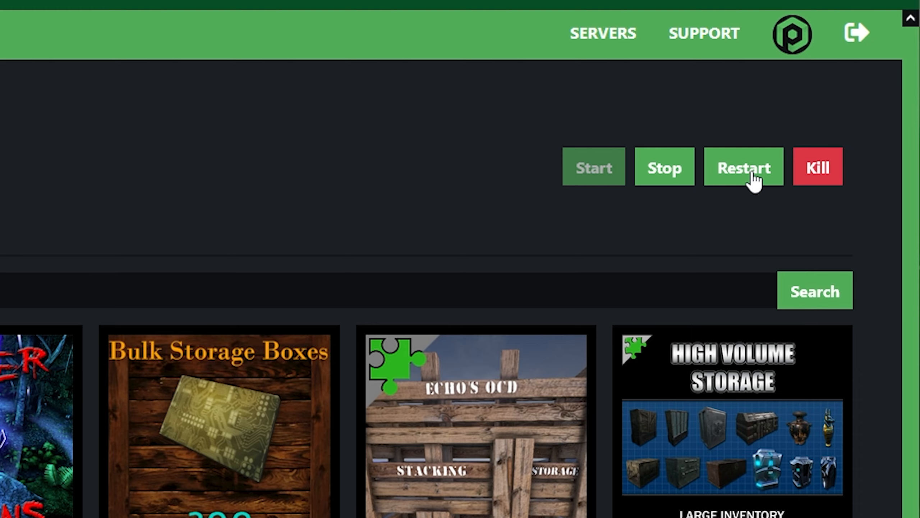
Restart Stan's Ark Server so the console shows mod 721588929 installed
click(743, 166)
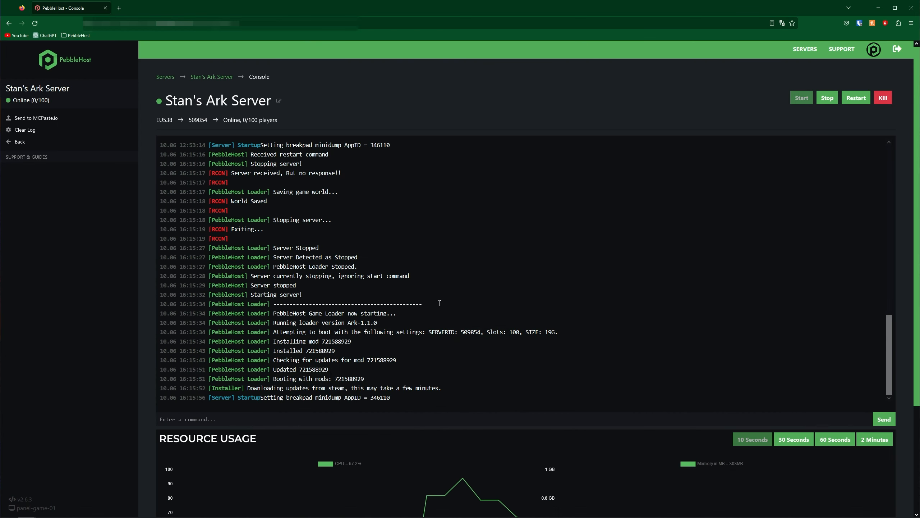